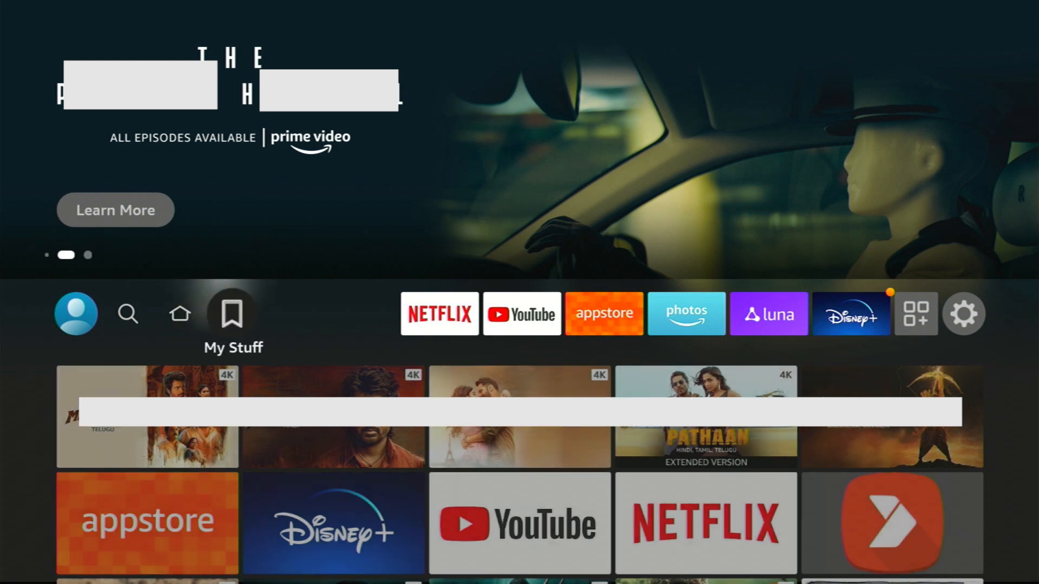
Launch the Appstore from the Fire TV home and reach its search field
click(602, 314)
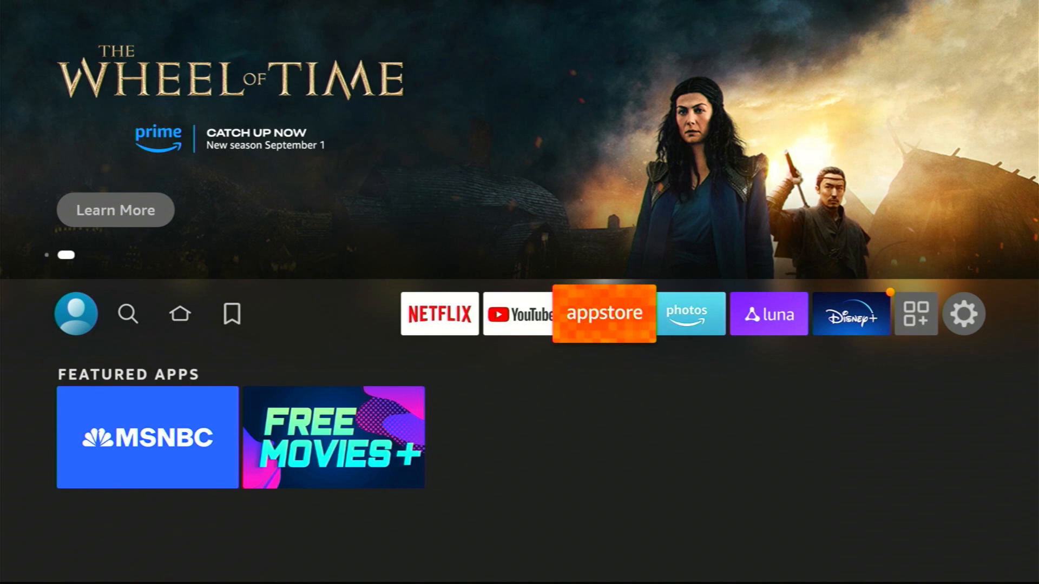
click(603, 314)
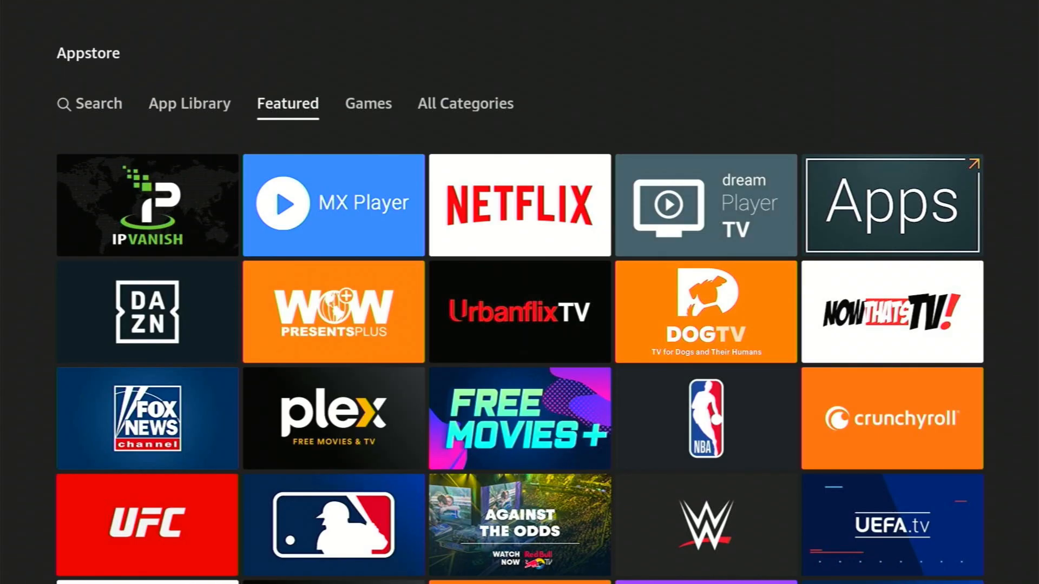
click(90, 104)
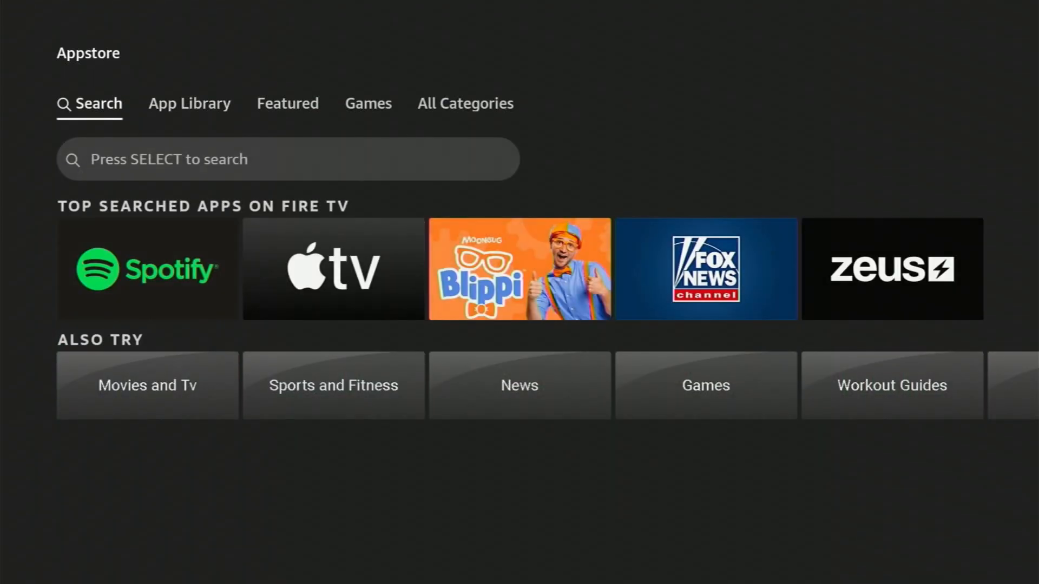
click(288, 158)
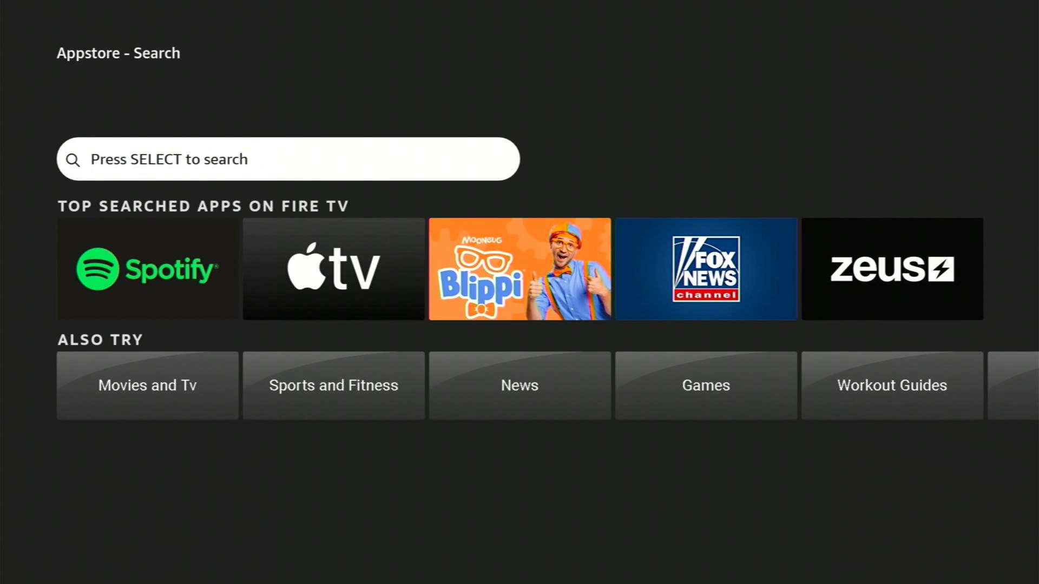
Enter 'MX' on the keyboard and search using the 'Mx Player' suggestion
click(286, 160)
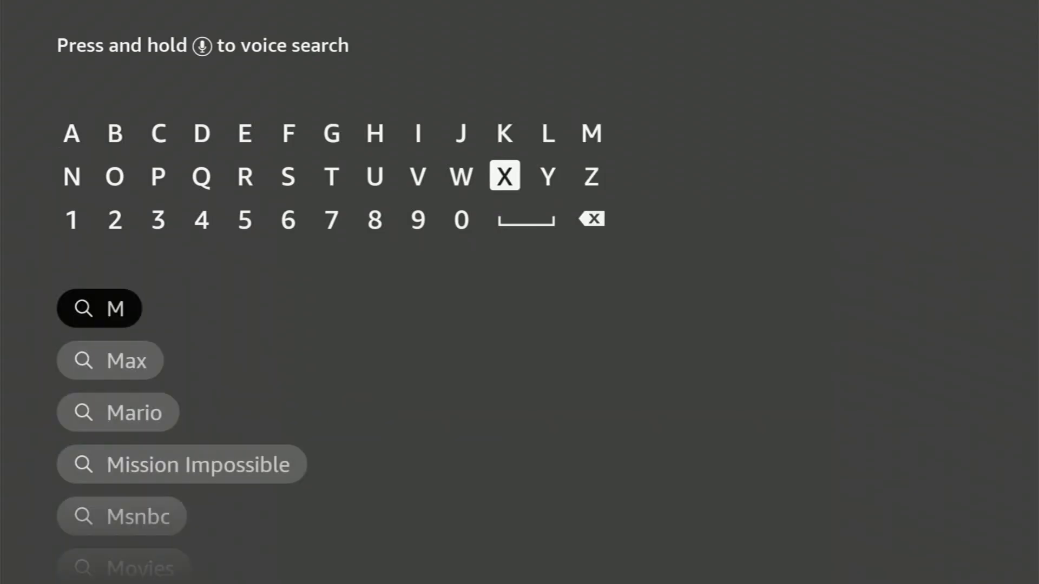
click(504, 176)
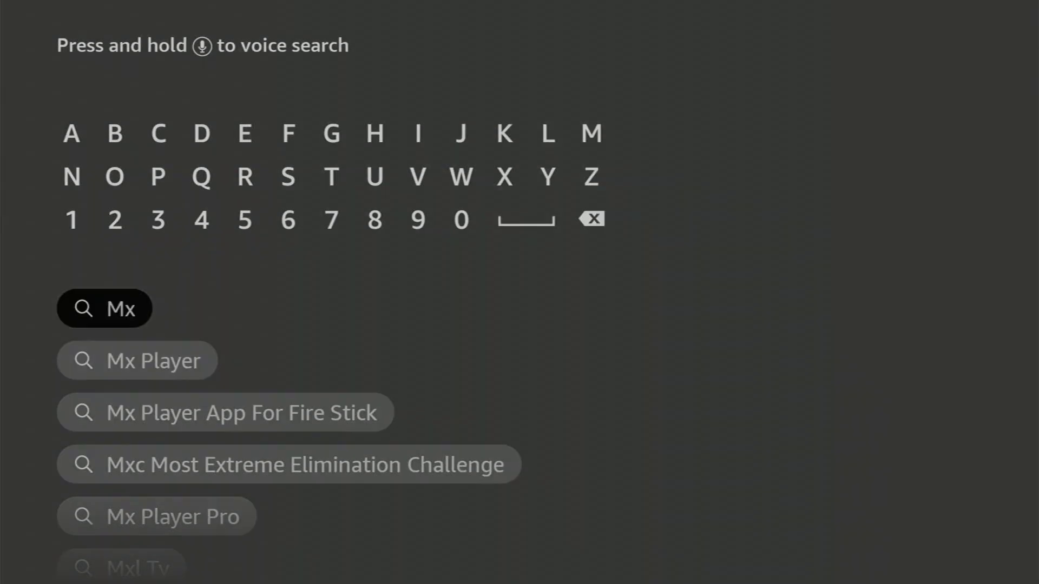
click(137, 359)
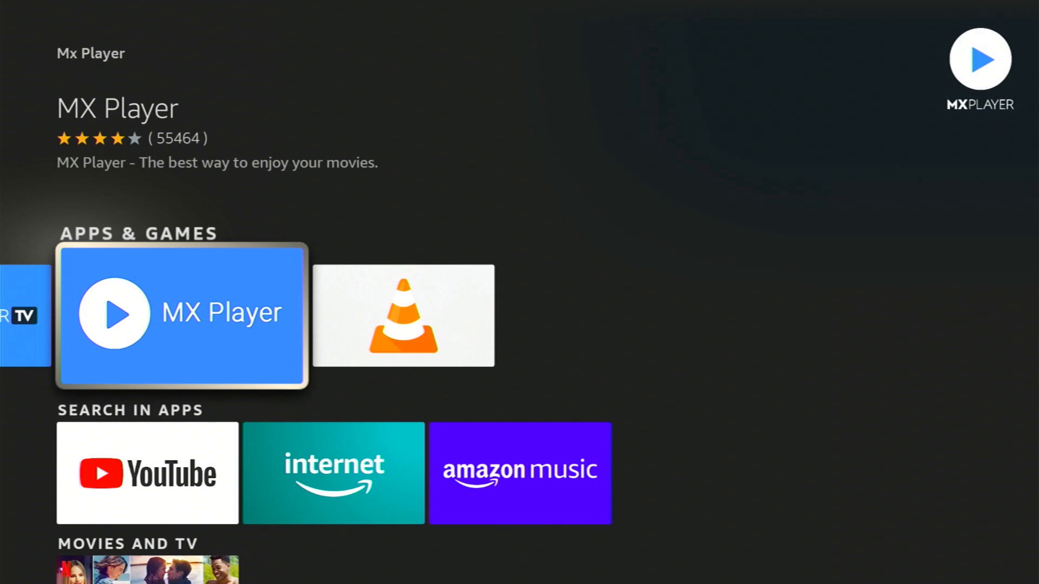
Install MX Player from its app page and launch it
click(181, 314)
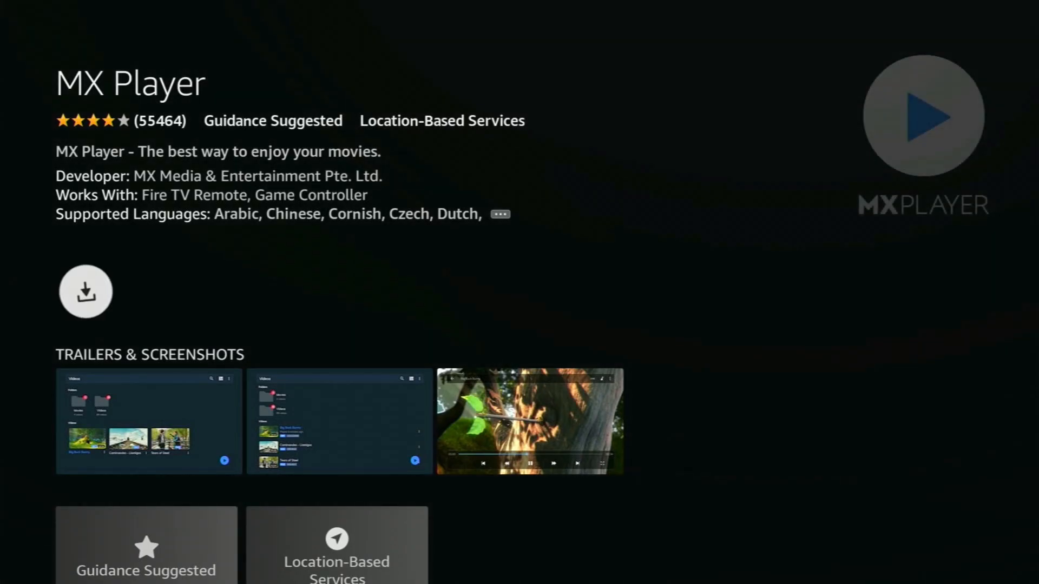
click(84, 292)
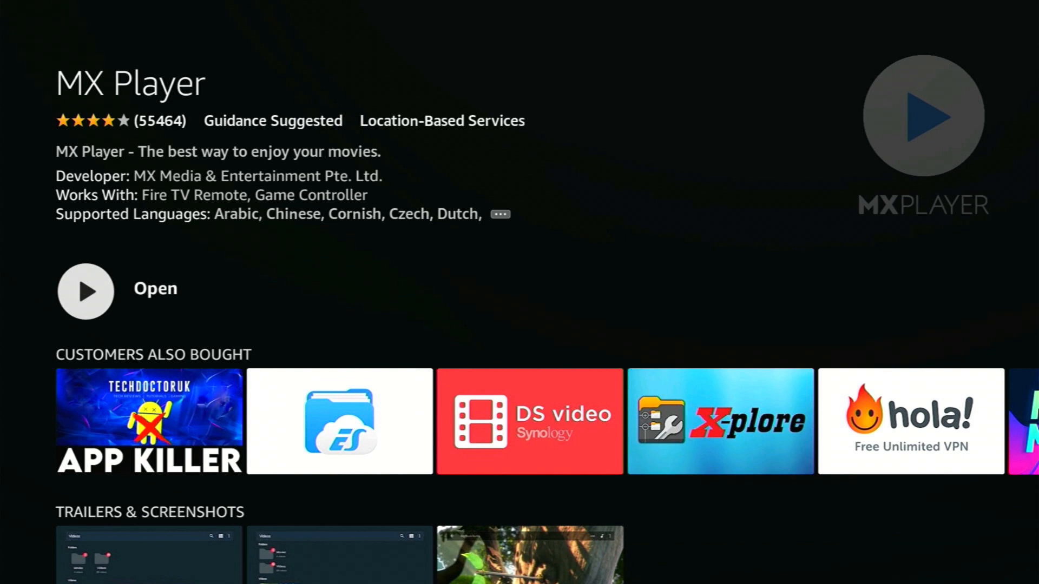
click(85, 291)
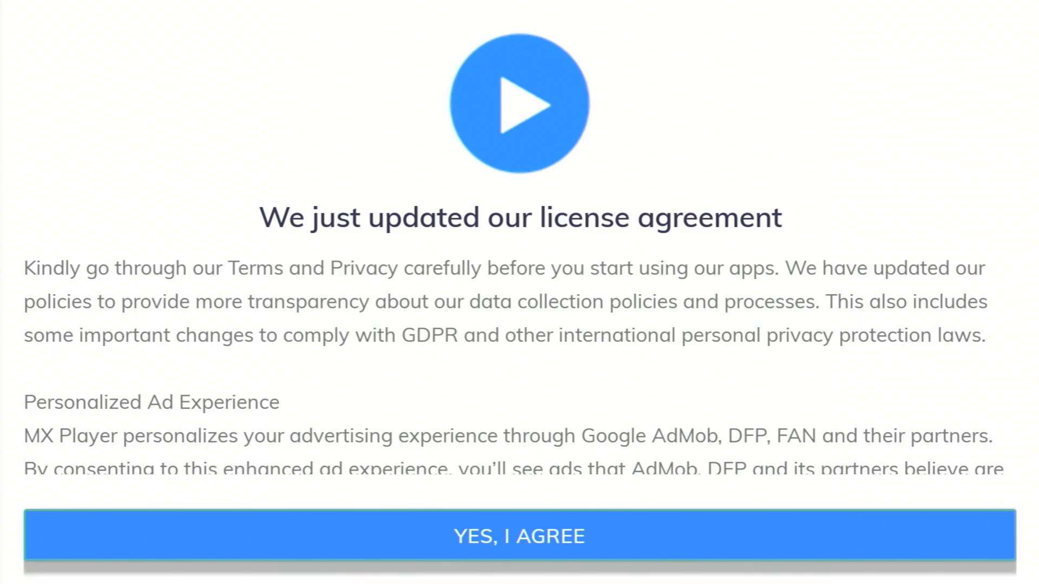
click(520, 537)
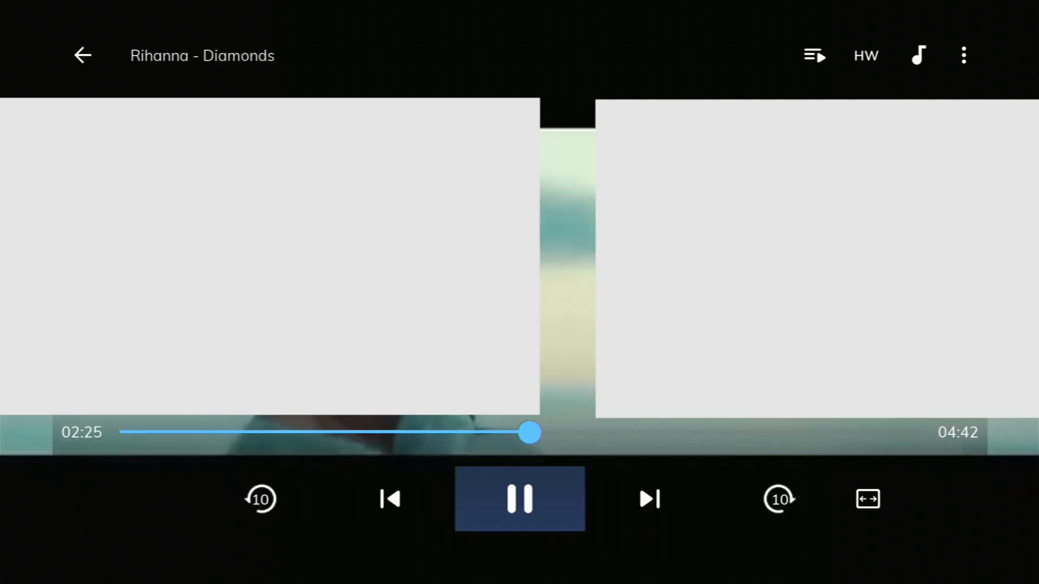
Cycle the video's screen-fit mode through several aspect-ratio settings during playback
click(390, 499)
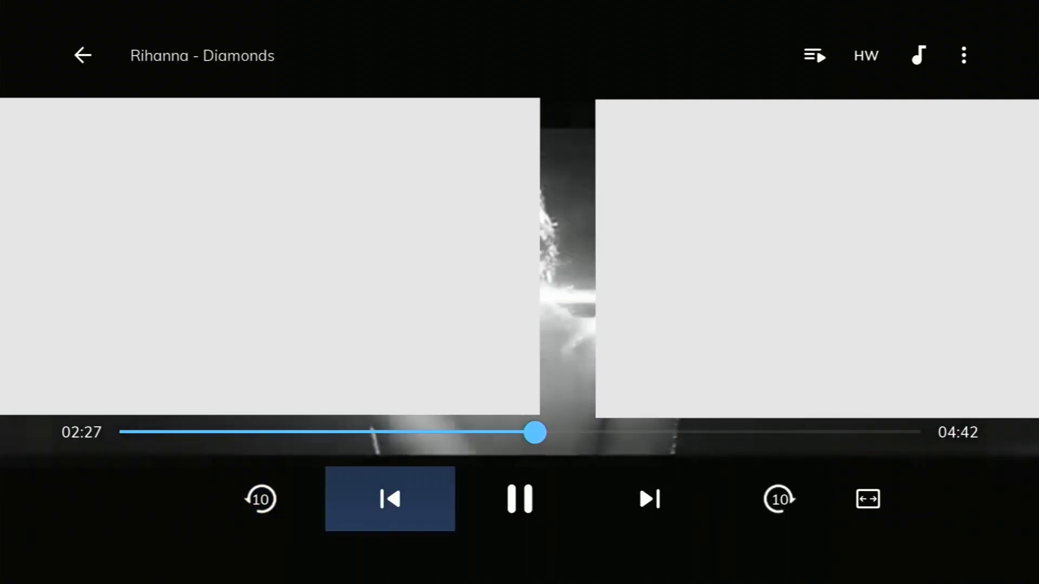
click(867, 499)
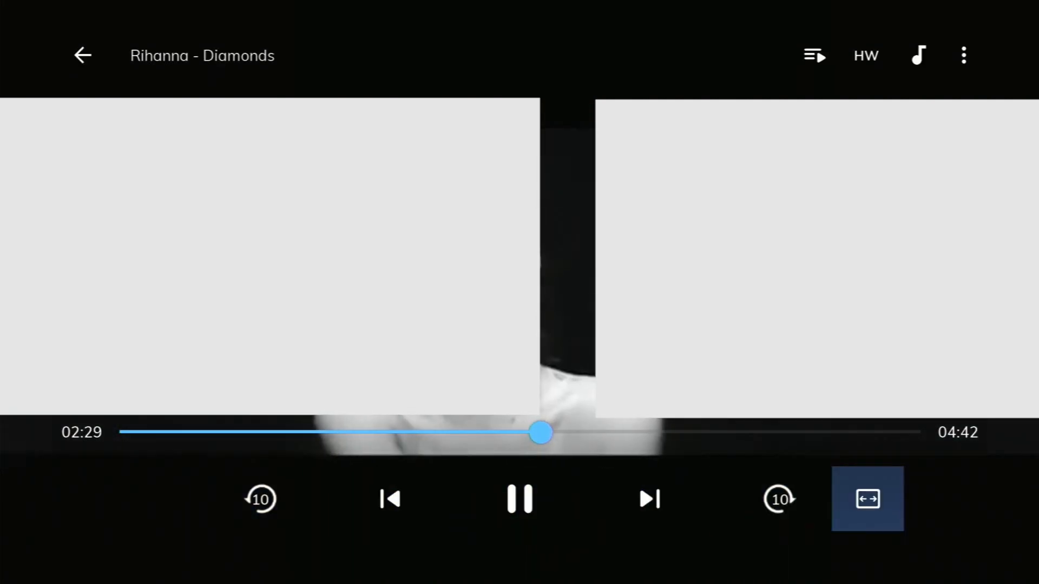
click(867, 498)
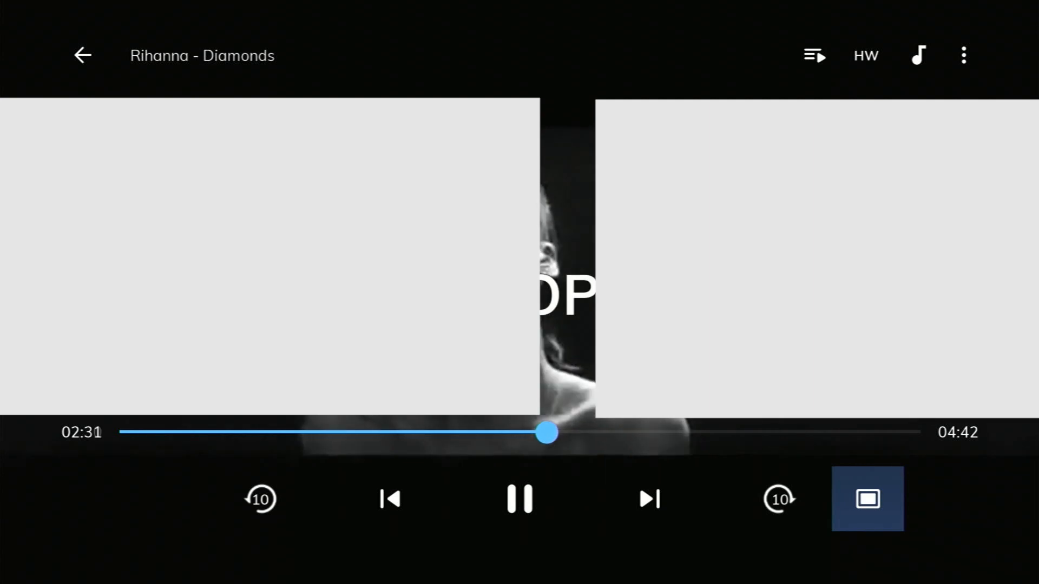
click(867, 499)
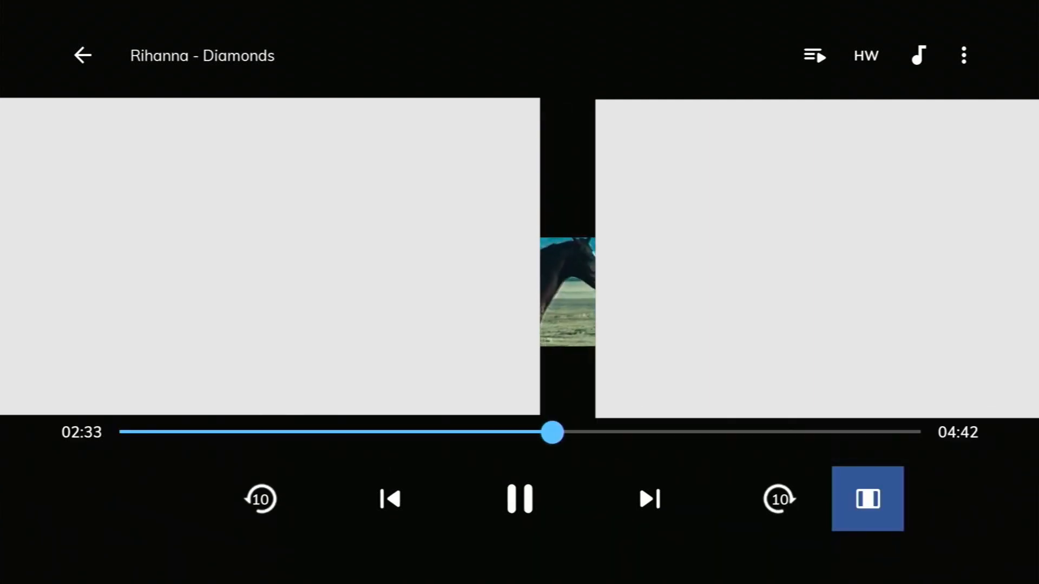
click(867, 498)
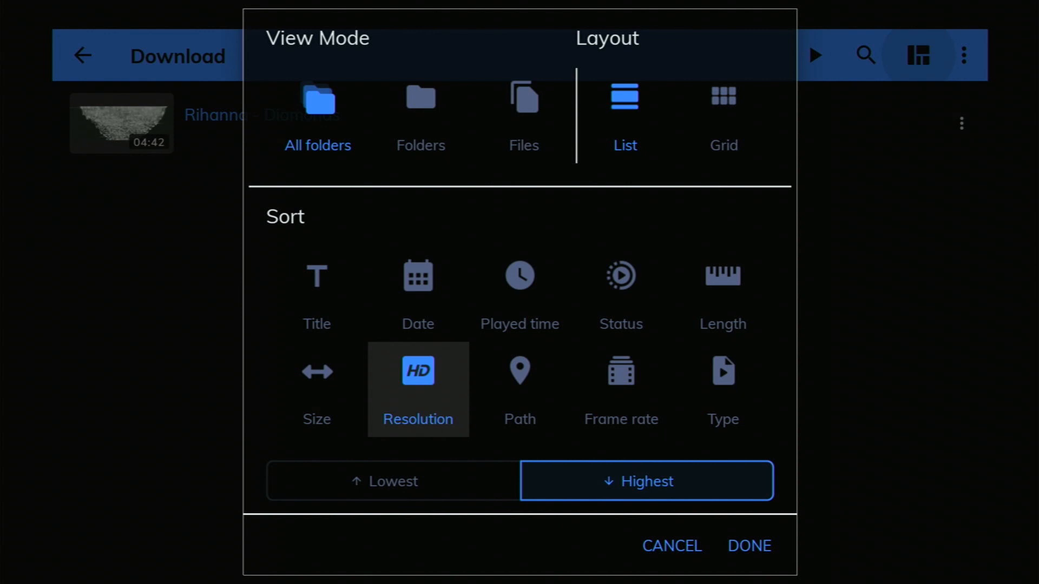
Try Files view with Length sorting, review the remaining options, then cancel the dialog
click(721, 291)
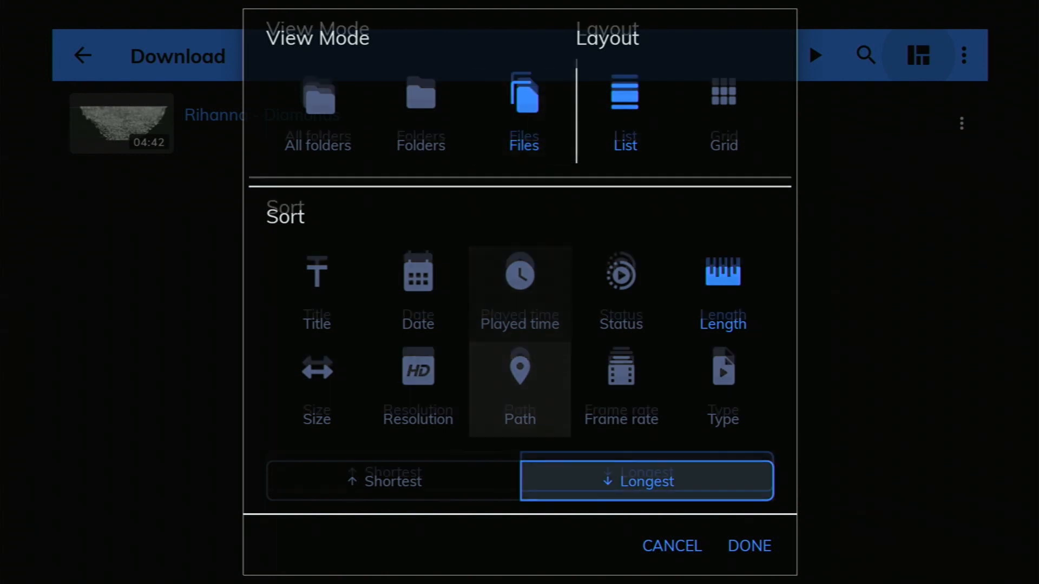
scroll(down, 3)
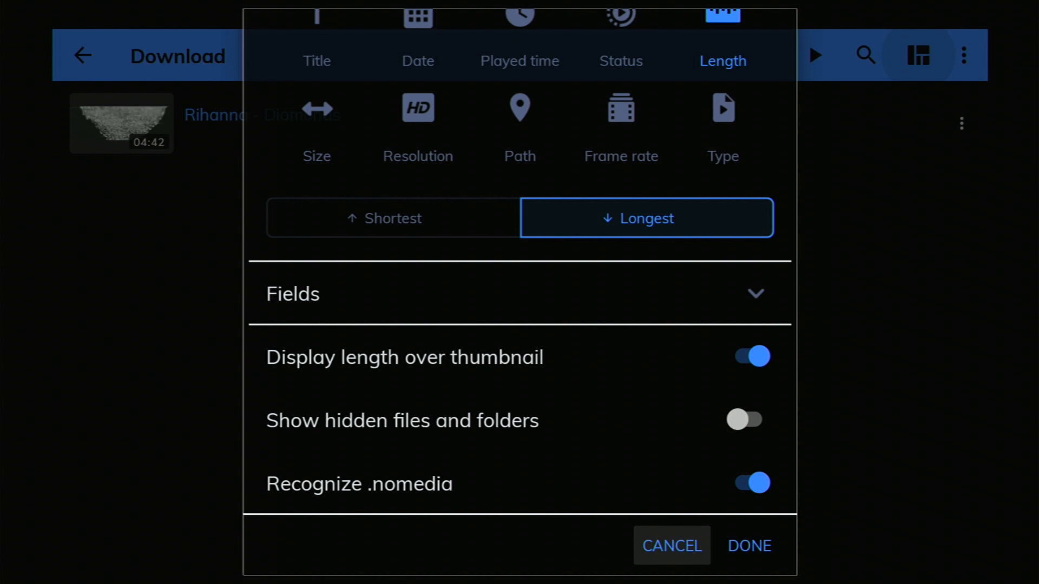
click(749, 545)
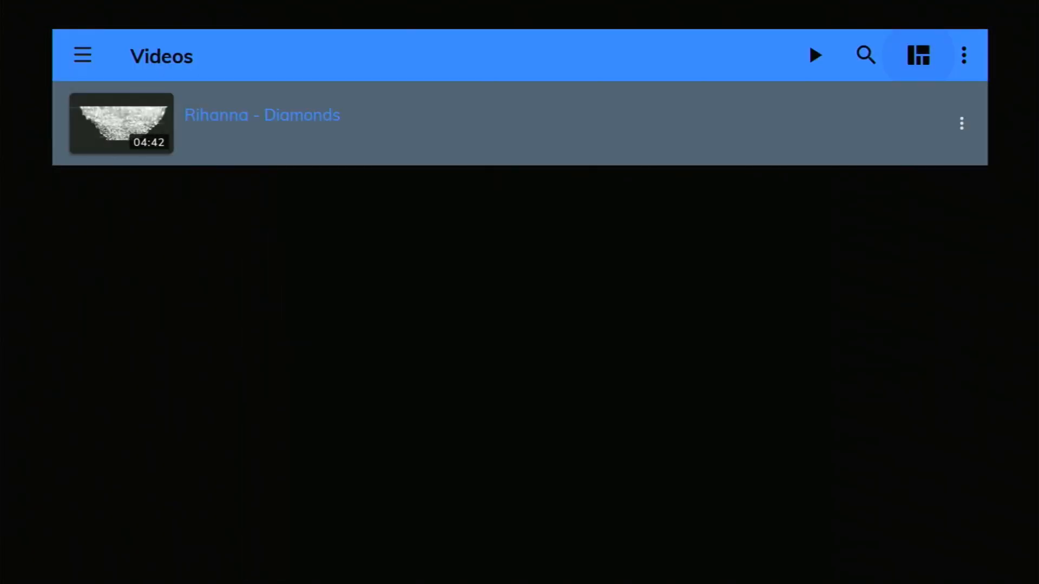